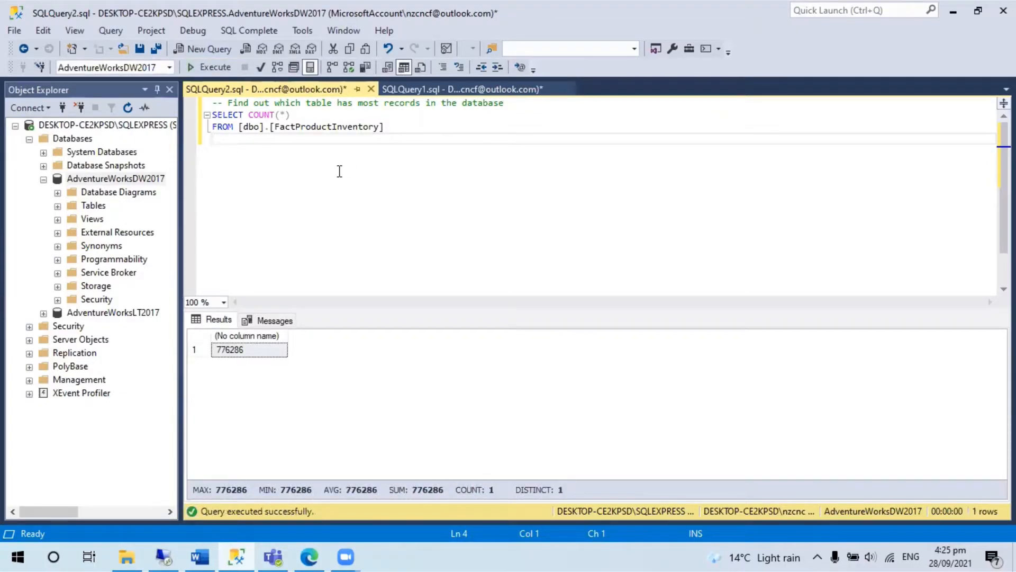
pyautogui.moveTo(145, 182)
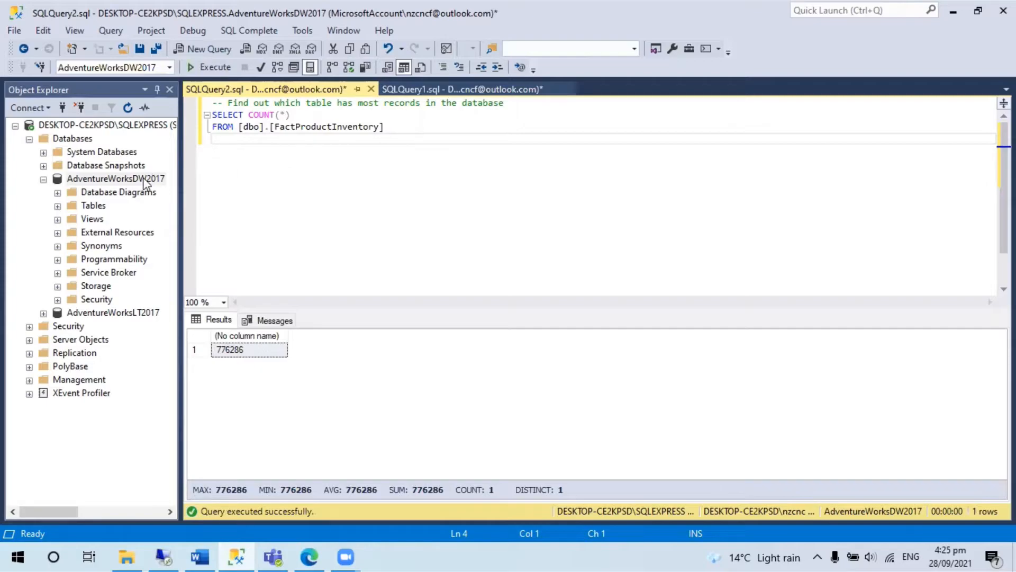
# Step: Generate the Disk Usage by Table standard report for AdventureWorksDW2017 from Object Explorer
pyautogui.rightClick(115, 178)
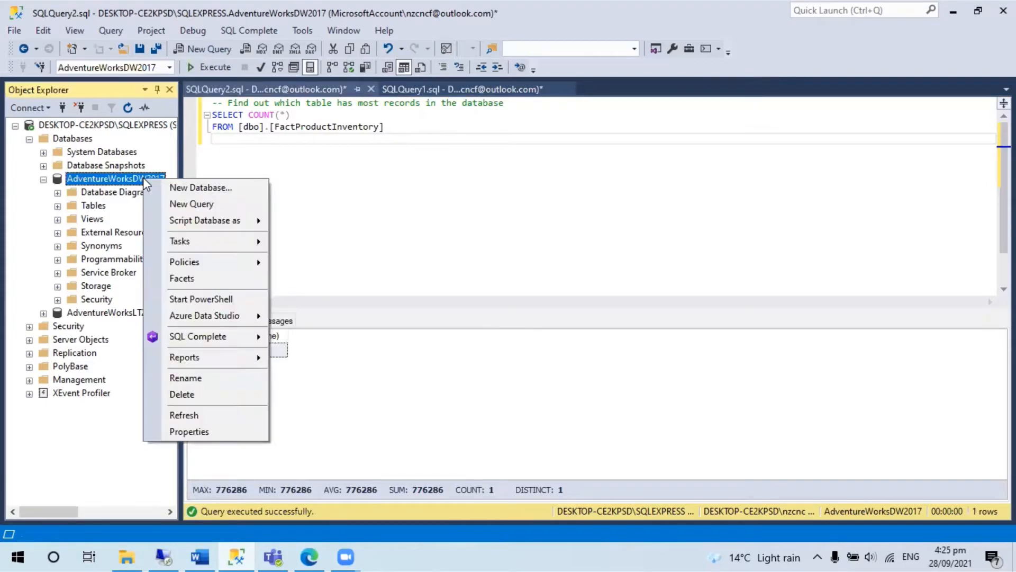
pyautogui.moveTo(184, 357)
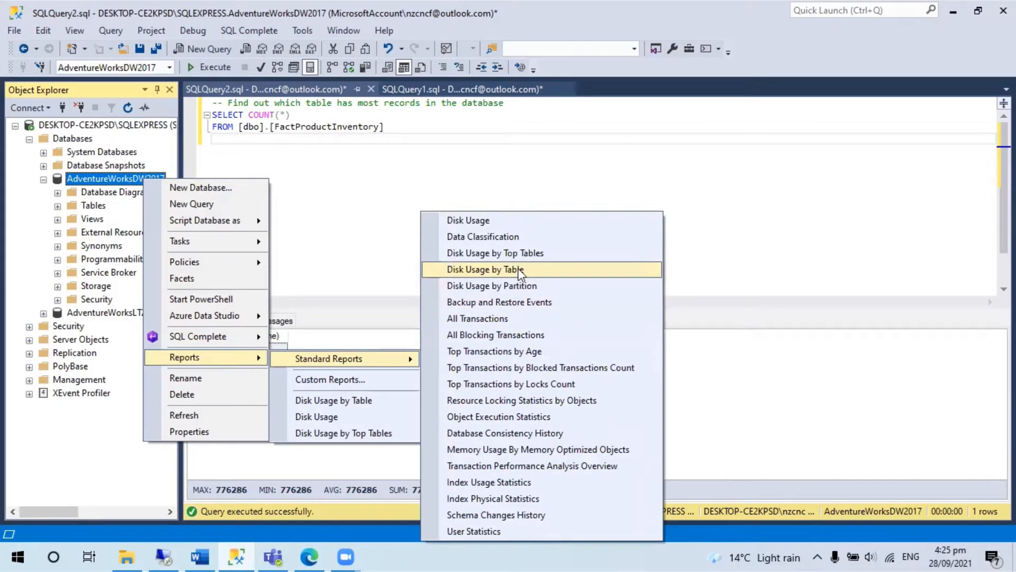
pyautogui.click(484, 269)
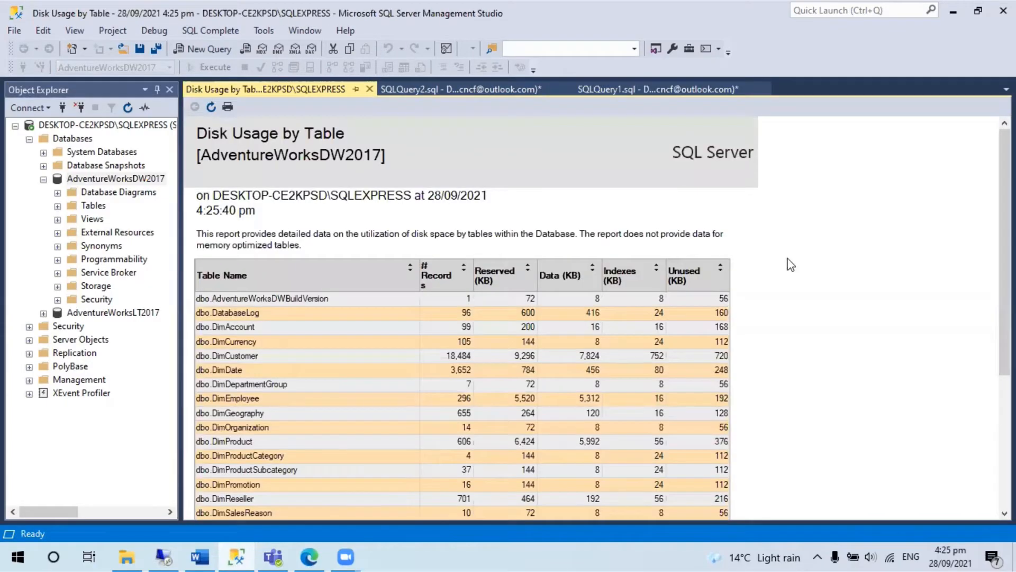
# Step: Scroll the report to read # Records per table, FactProductInventory largest at 776,286
pyautogui.scroll(-3)
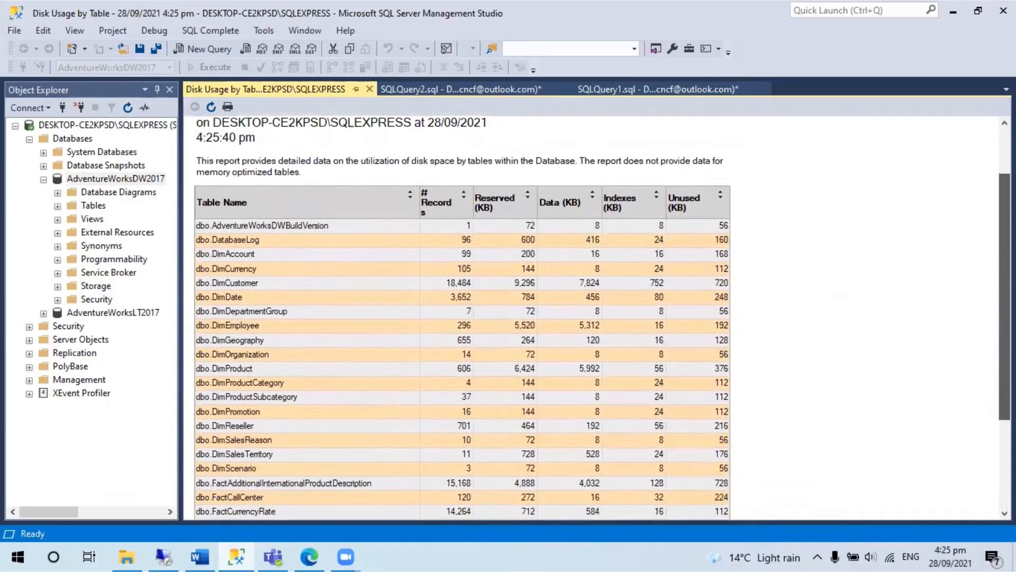
pyautogui.scroll(-3)
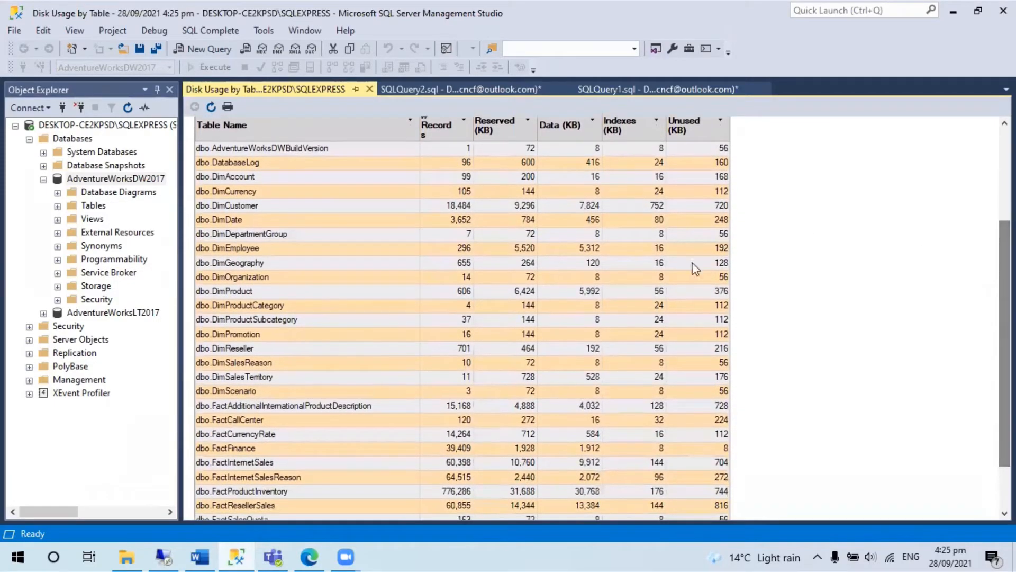